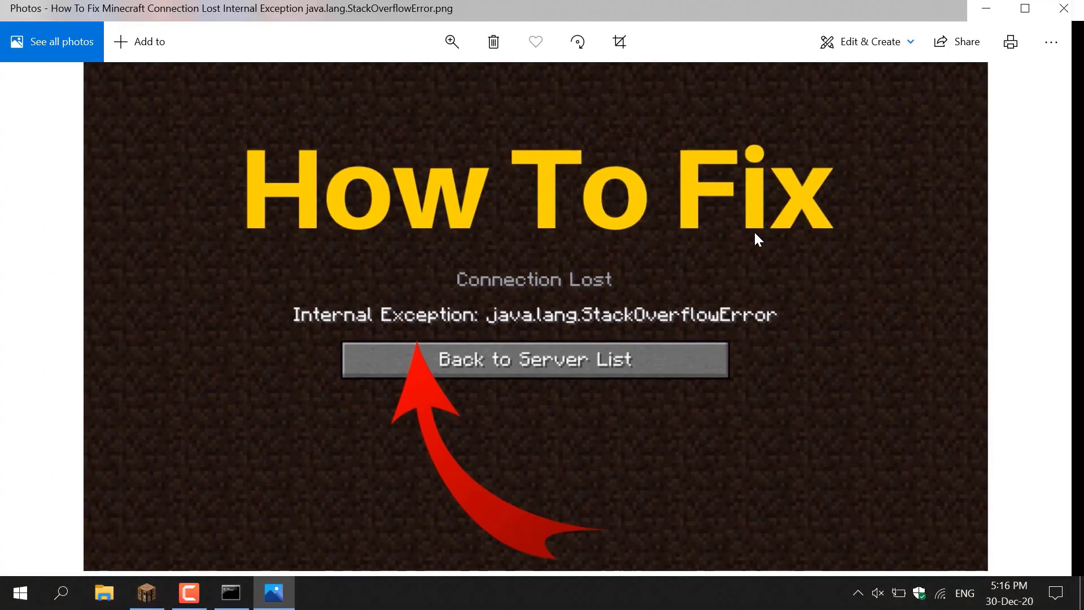
# Disconnect from the 3rd-party server via the Game Menu, landing on the multiplayer list.
pyautogui.click(145, 593)
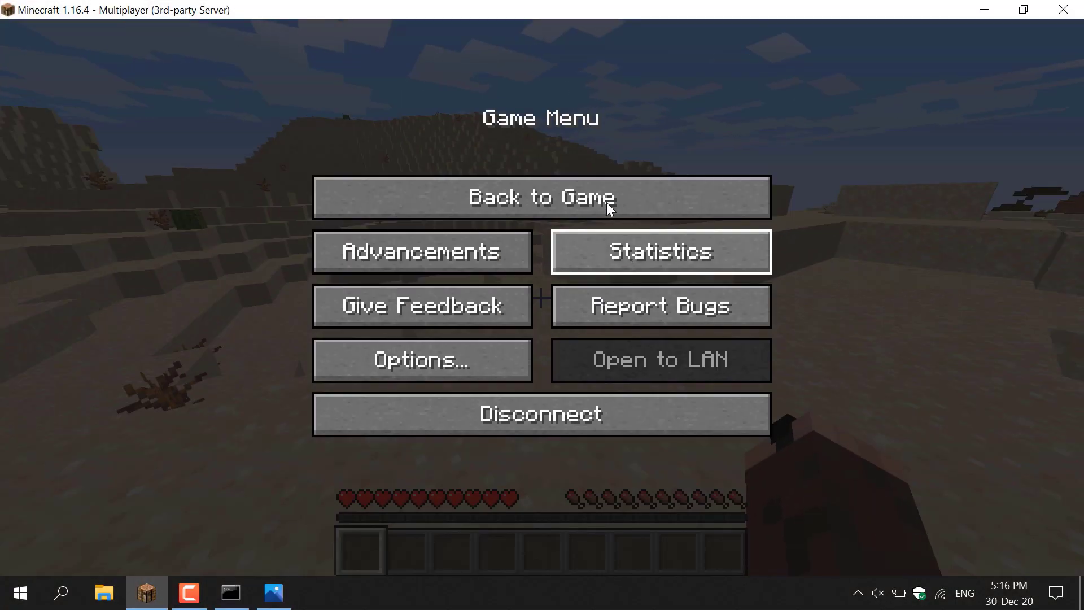
pyautogui.click(539, 197)
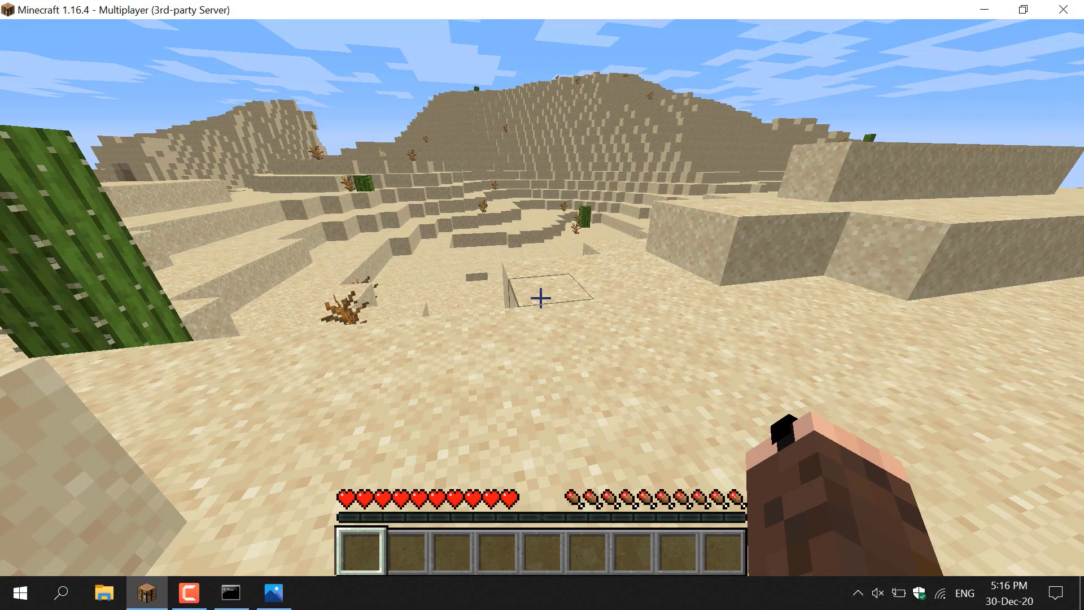
pyautogui.press('Escape')
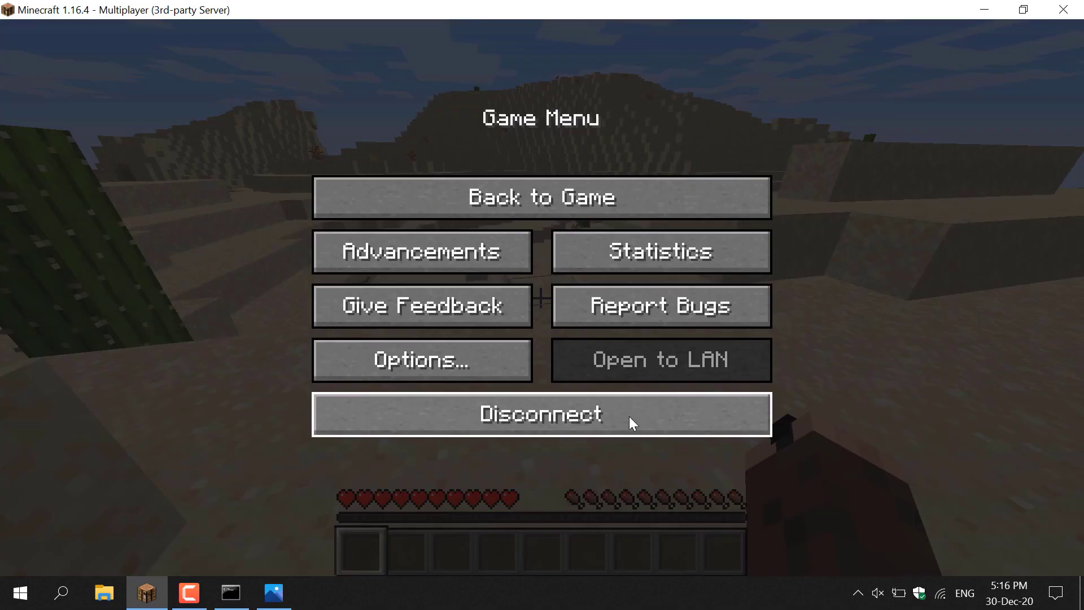
pyautogui.click(541, 413)
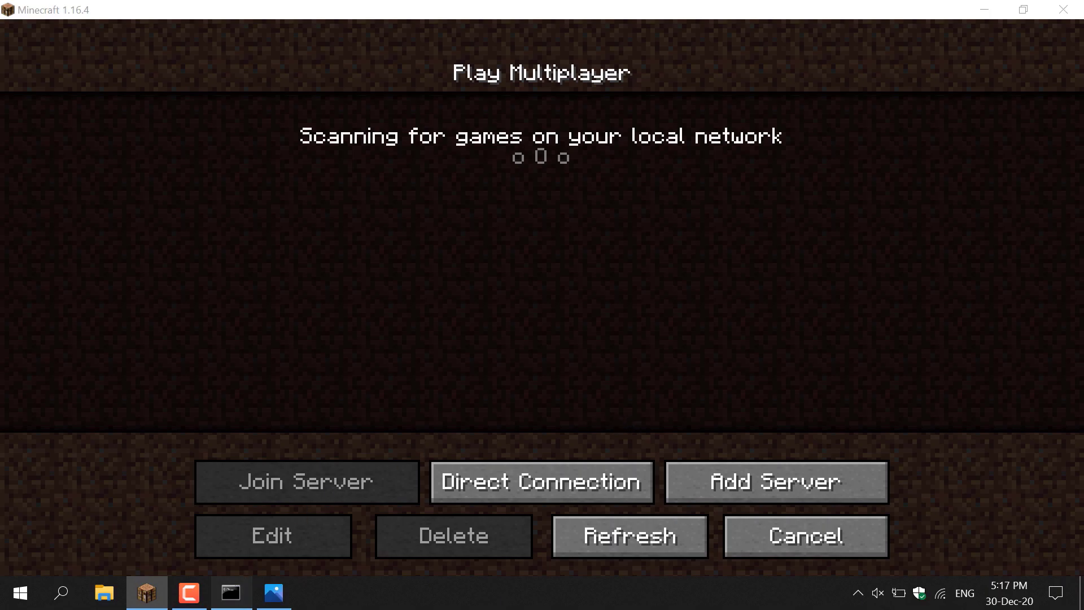
# Check the server console log shows the server stopped with all world chunks saved.
pyautogui.click(230, 592)
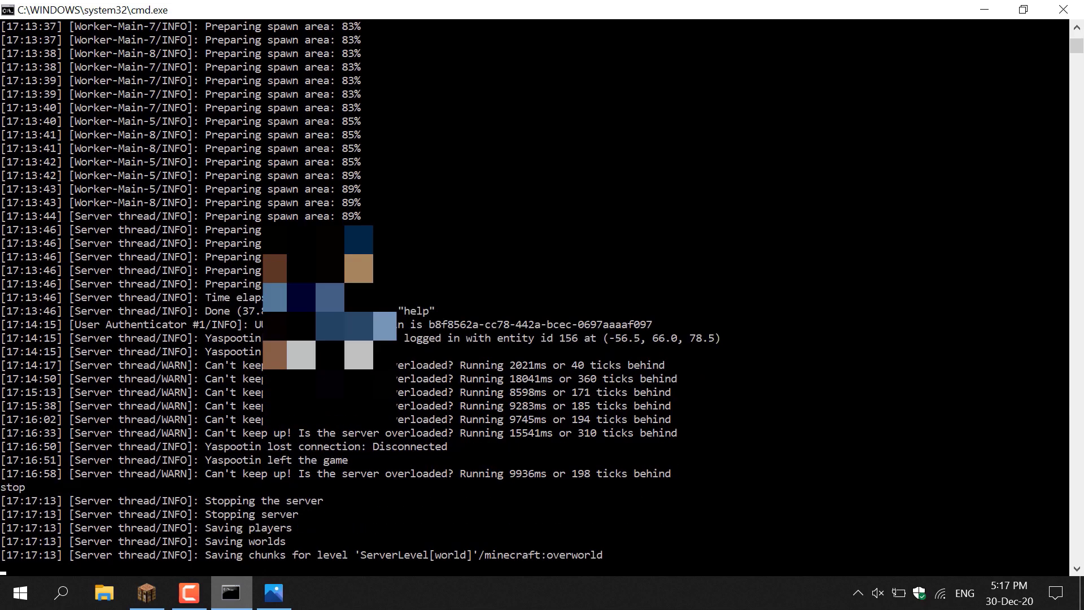
pyautogui.scroll(-3)
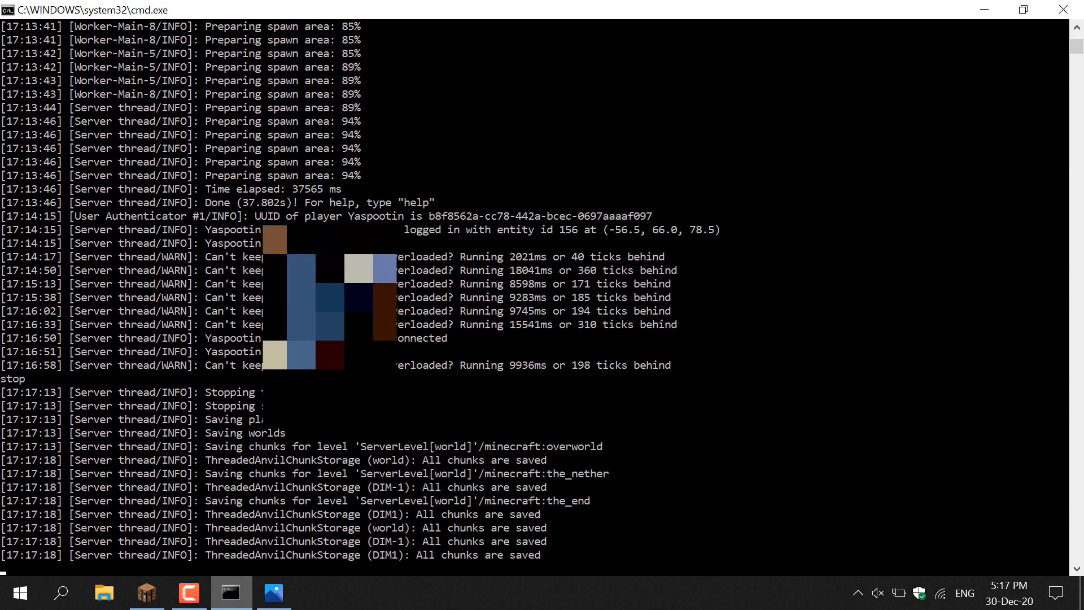
pyautogui.click(144, 592)
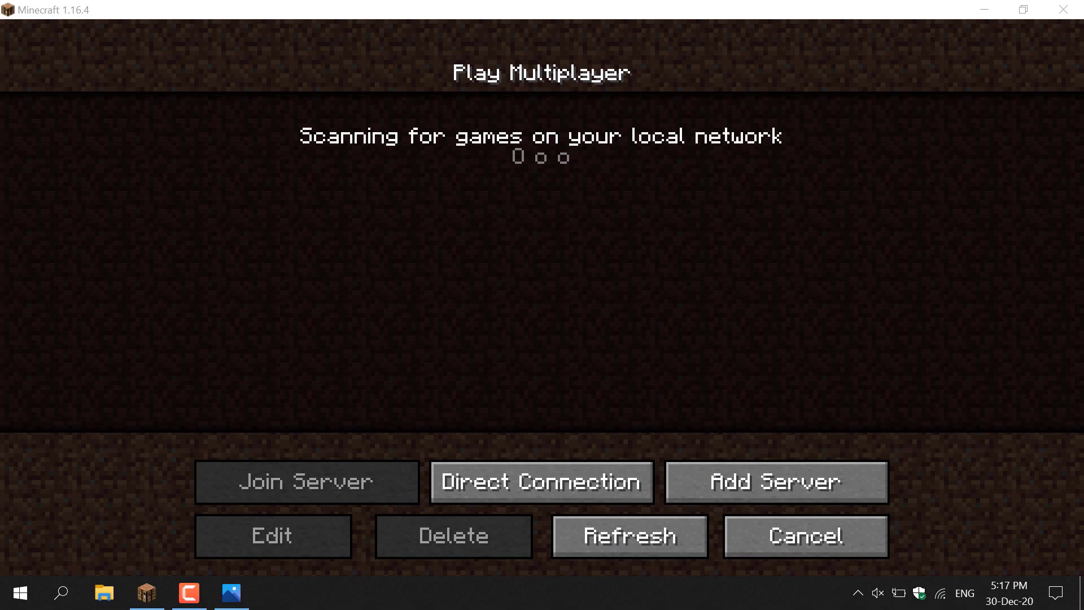
pyautogui.moveTo(230, 593)
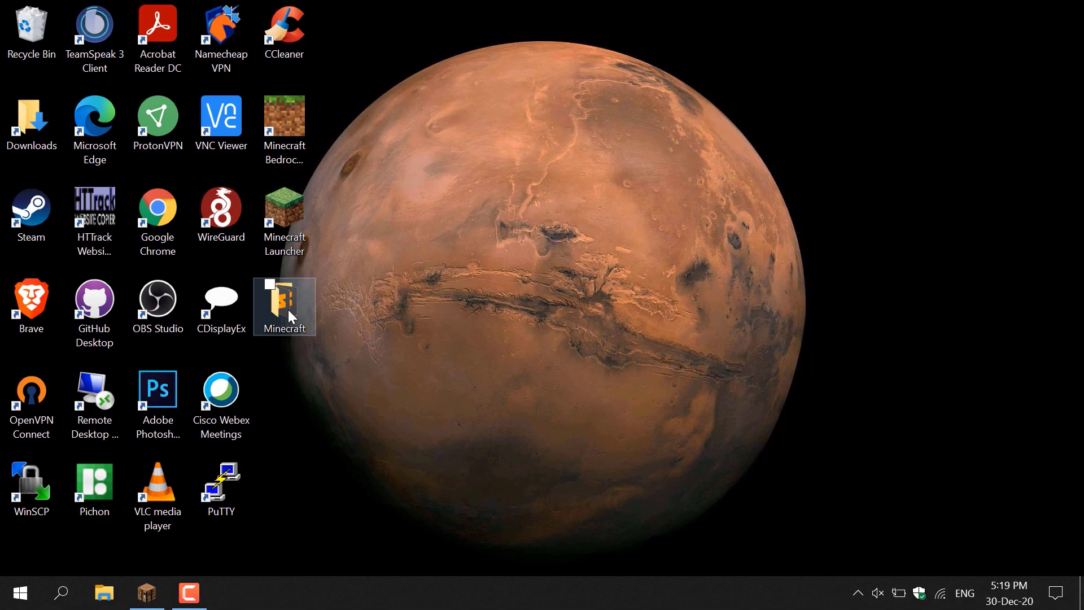
# Show the context menu for the 'Minecraft run command' batch file in the server folder.
pyautogui.doubleClick(284, 306)
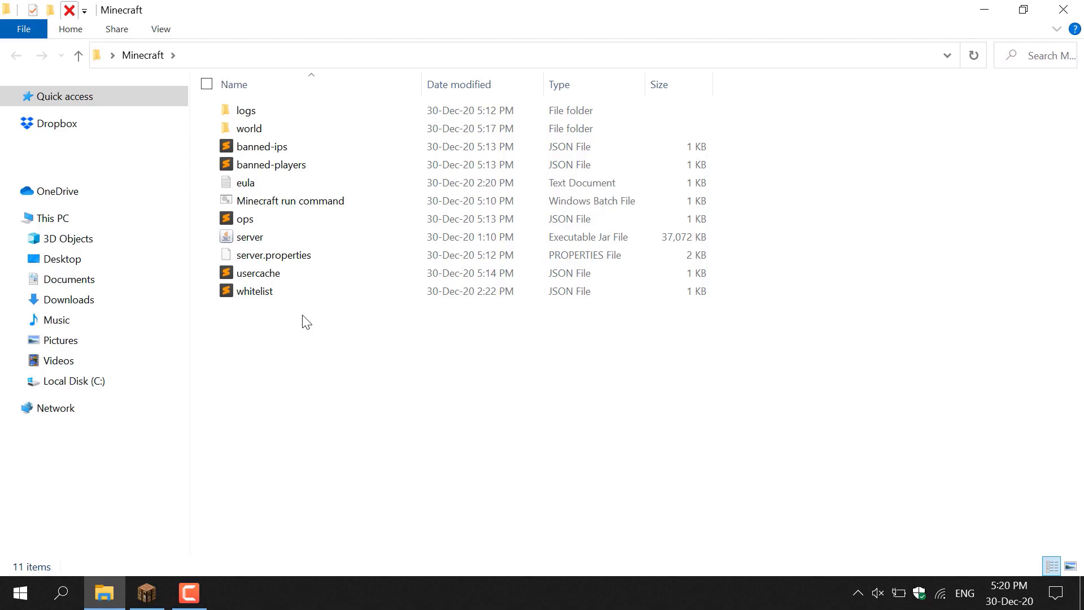
pyautogui.moveTo(597, 218)
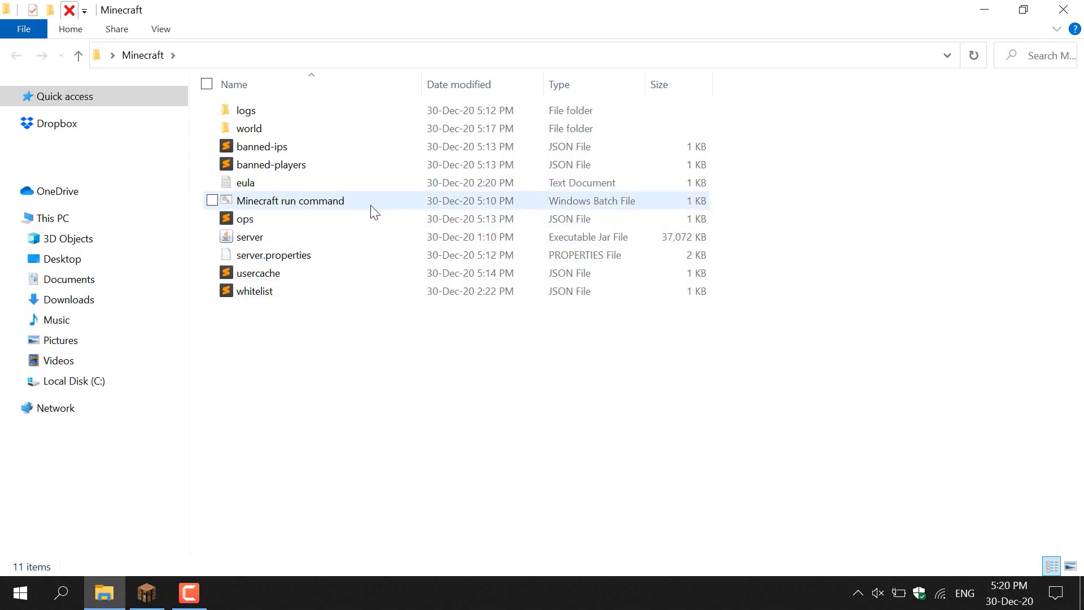
pyautogui.moveTo(560, 209)
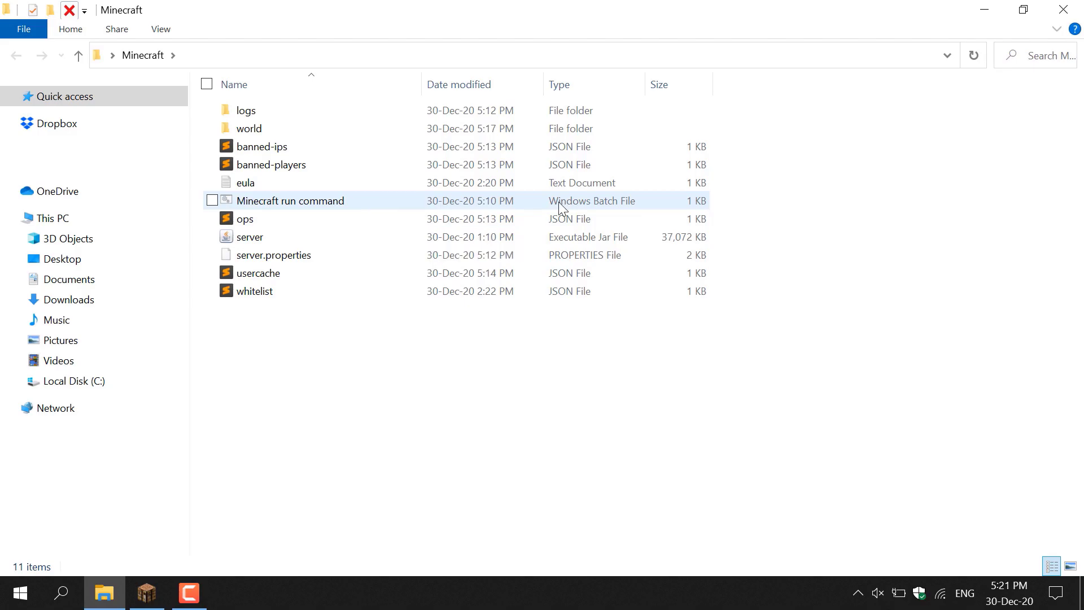
pyautogui.rightClick(290, 201)
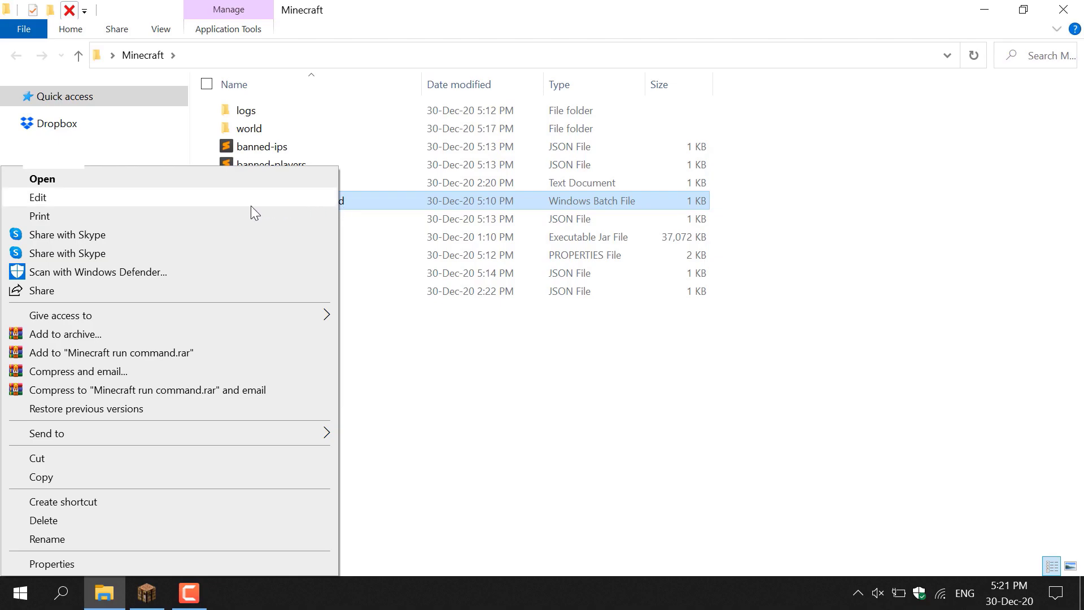
# Edit the 'Minecraft run command' batch file in Notepad, showing its 1500M java line.
pyautogui.click(38, 197)
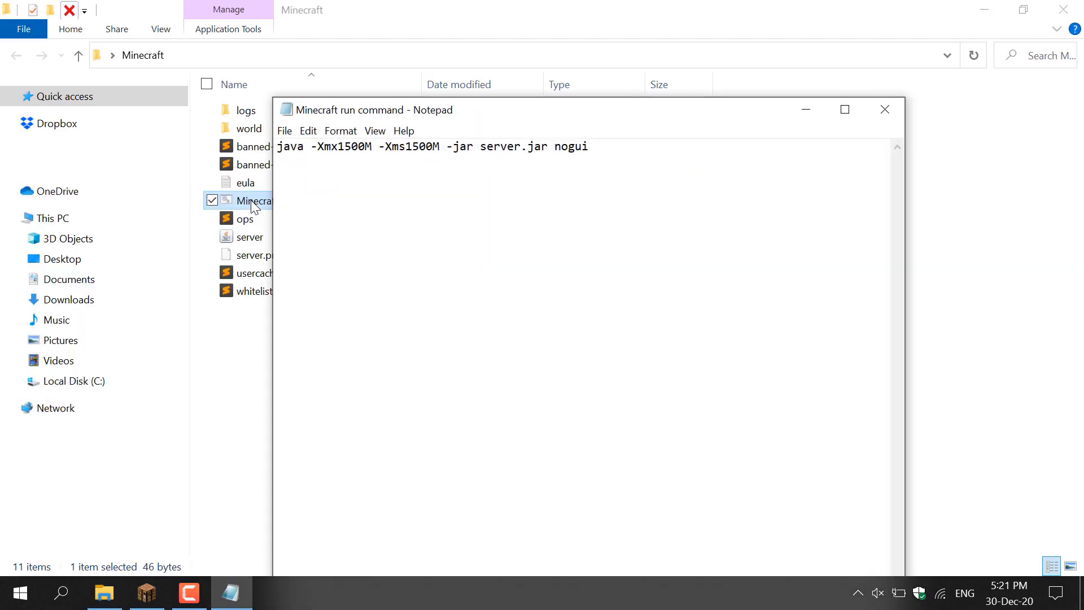
pyautogui.moveTo(384, 176)
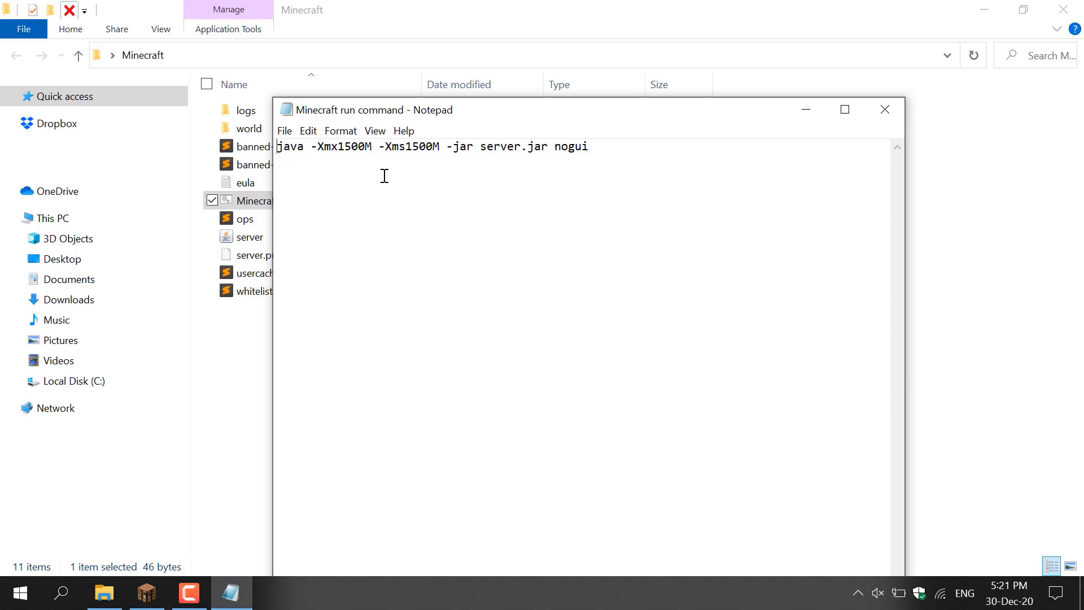
pyautogui.moveTo(399, 202)
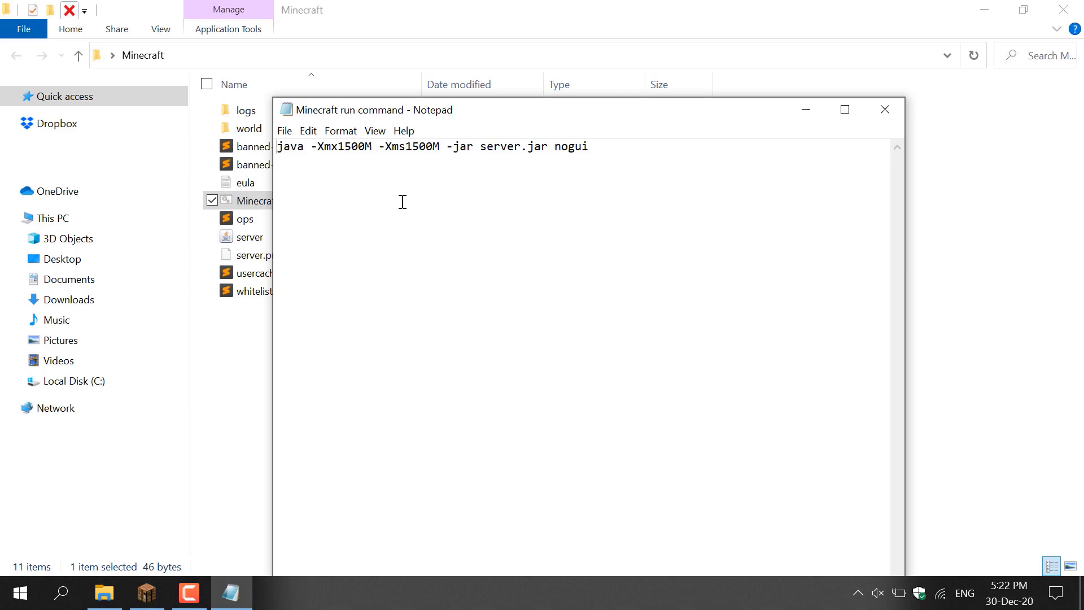
pyautogui.moveTo(352, 182)
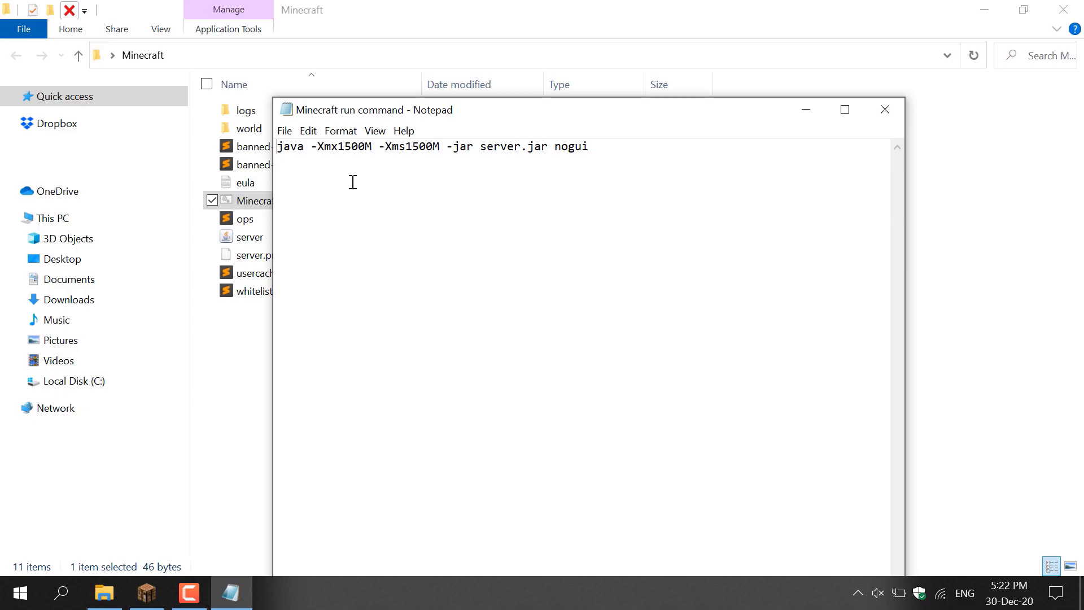
pyautogui.moveTo(408, 166)
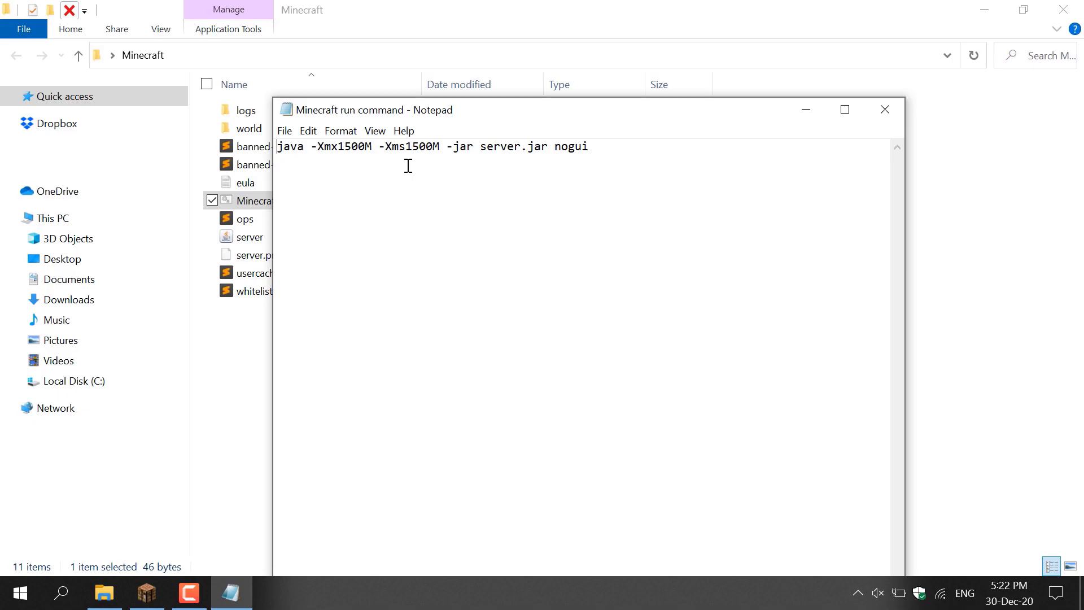
pyautogui.moveTo(368, 158)
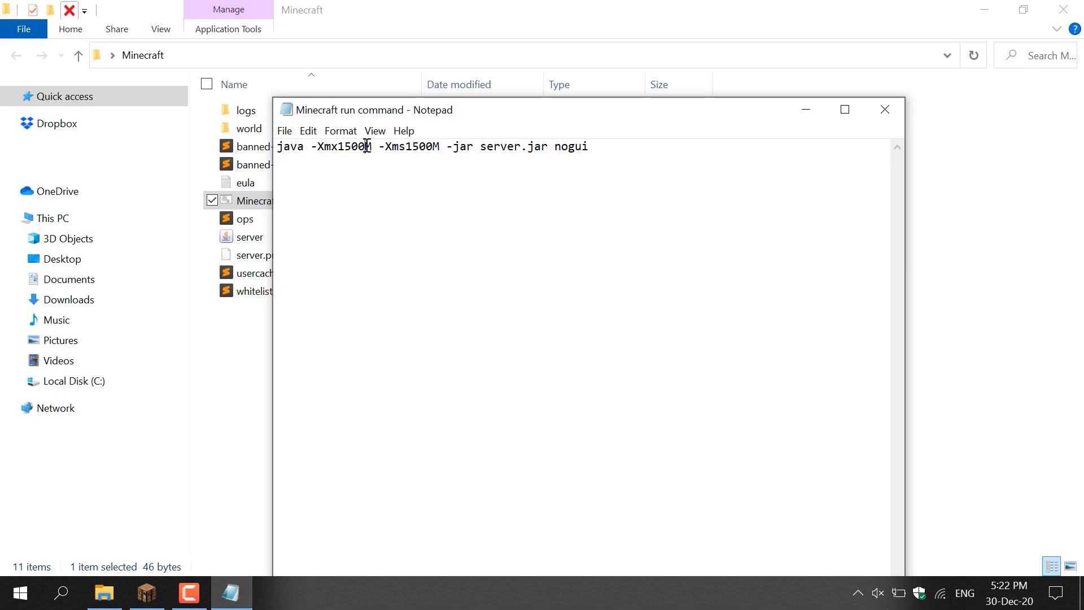
# Change the Xmx and Xms values from 1500M to 1024M, save the batch file and close Notepad.
pyautogui.write('1024')
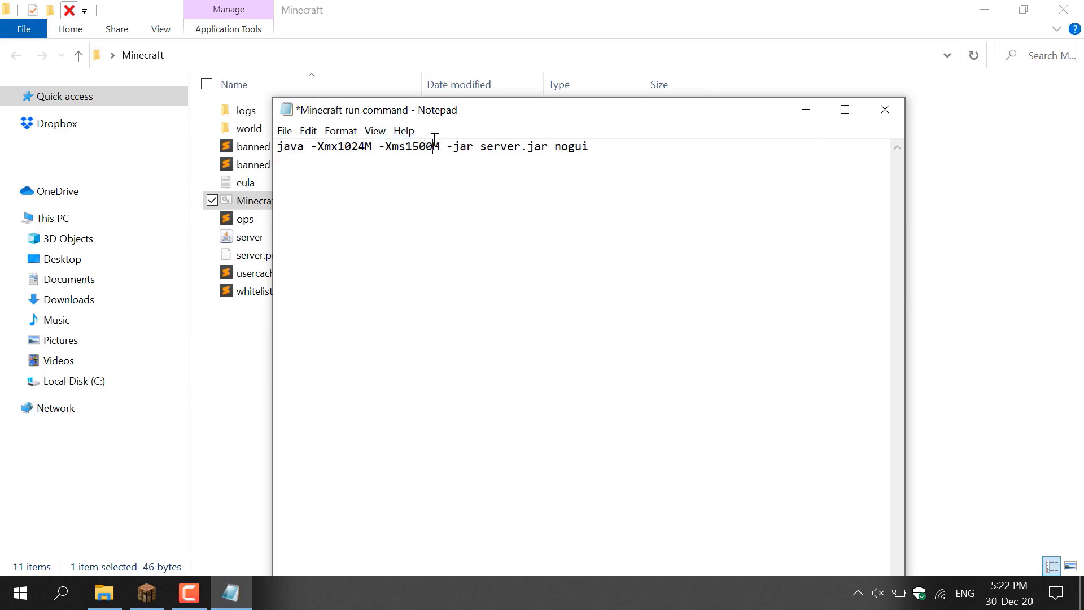
pyautogui.press('Backspace')
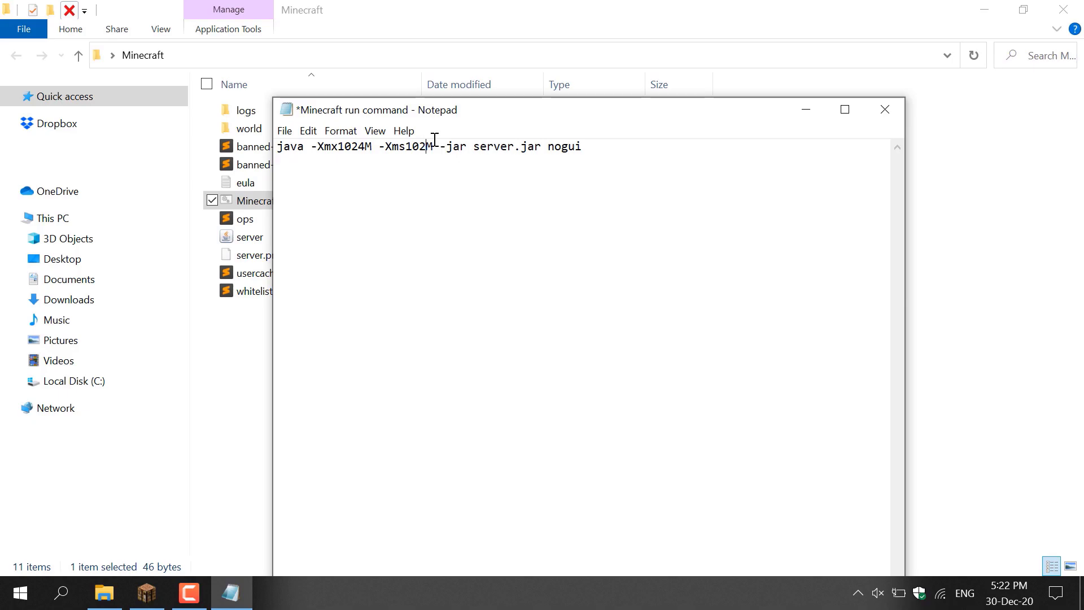
pyautogui.click(284, 131)
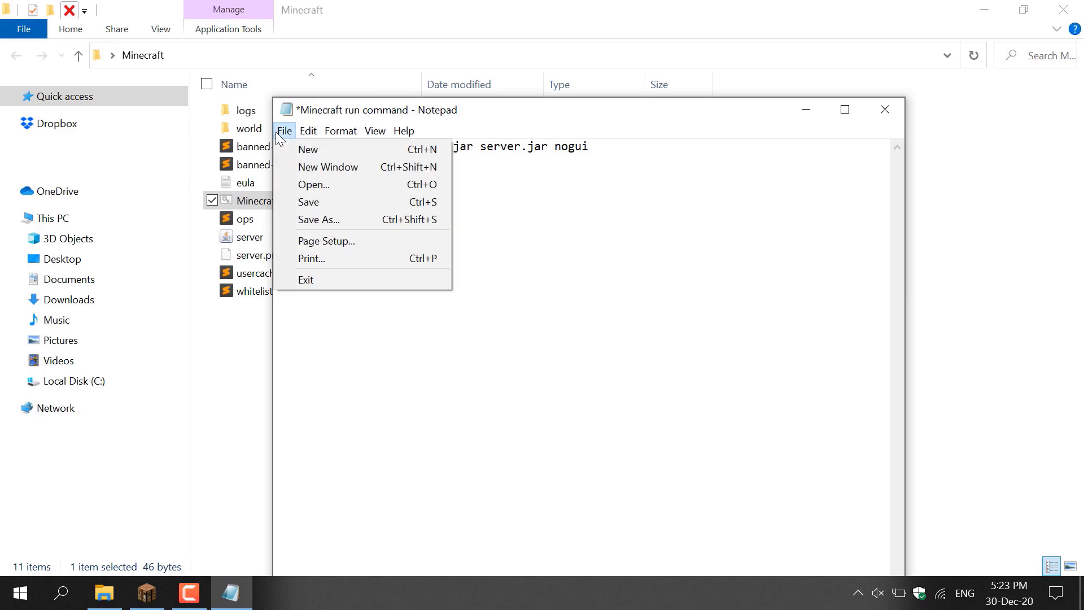
pyautogui.click(308, 202)
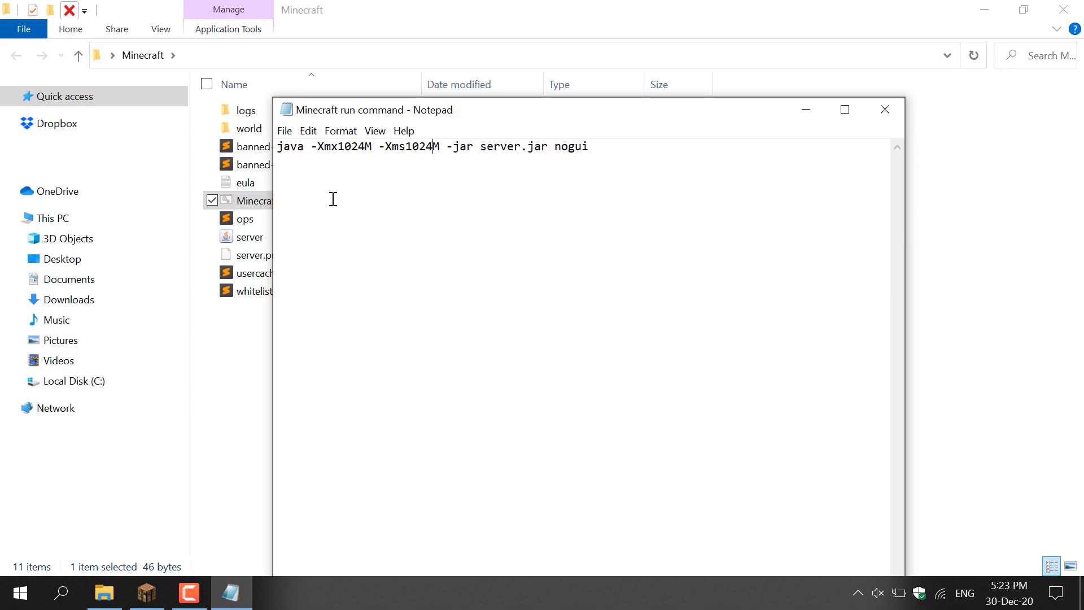
pyautogui.click(883, 110)
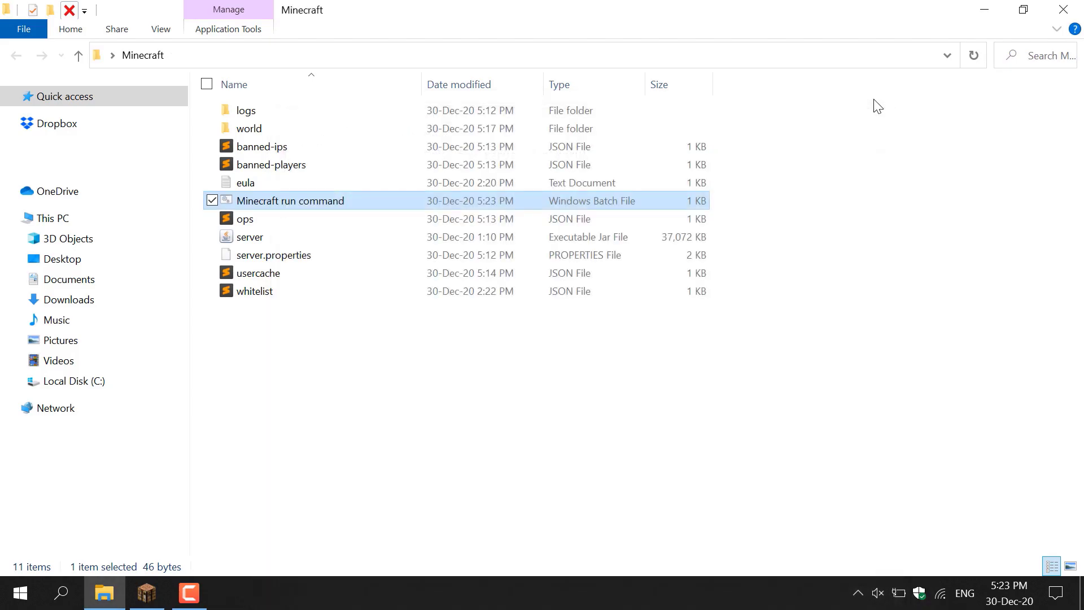
pyautogui.moveTo(757, 133)
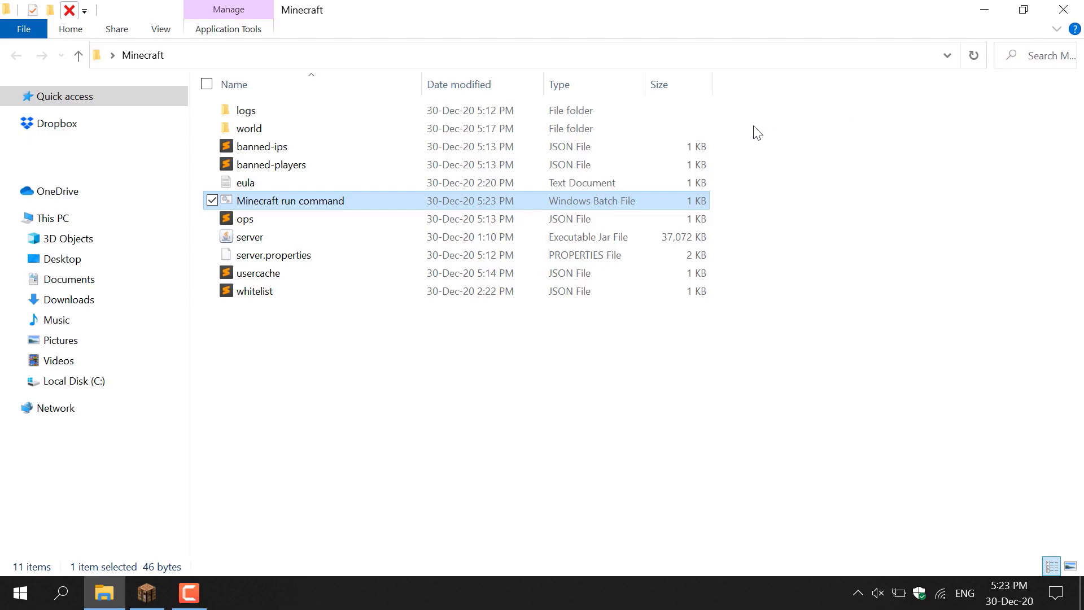
pyautogui.moveTo(383, 206)
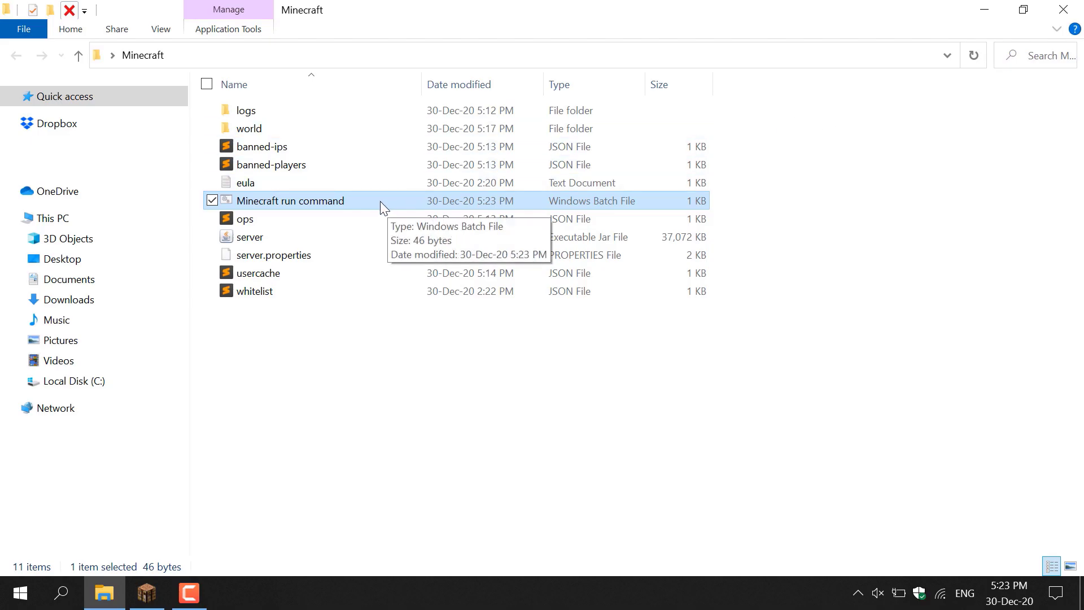
# Run 'Minecraft run command.bat' and wait for the server console to show Done.
pyautogui.doubleClick(290, 200)
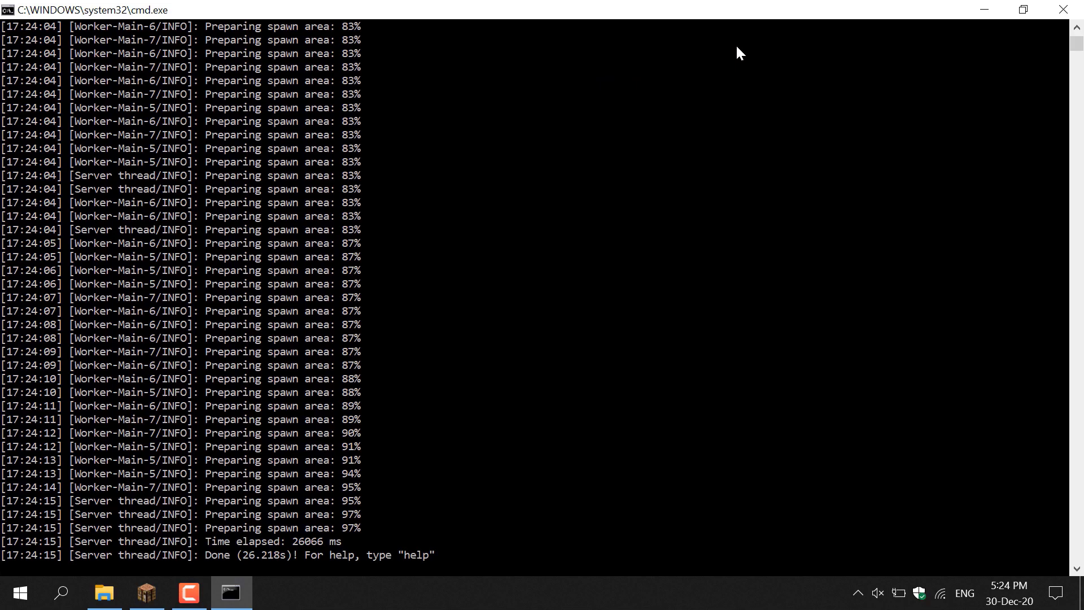
pyautogui.moveTo(730, 57)
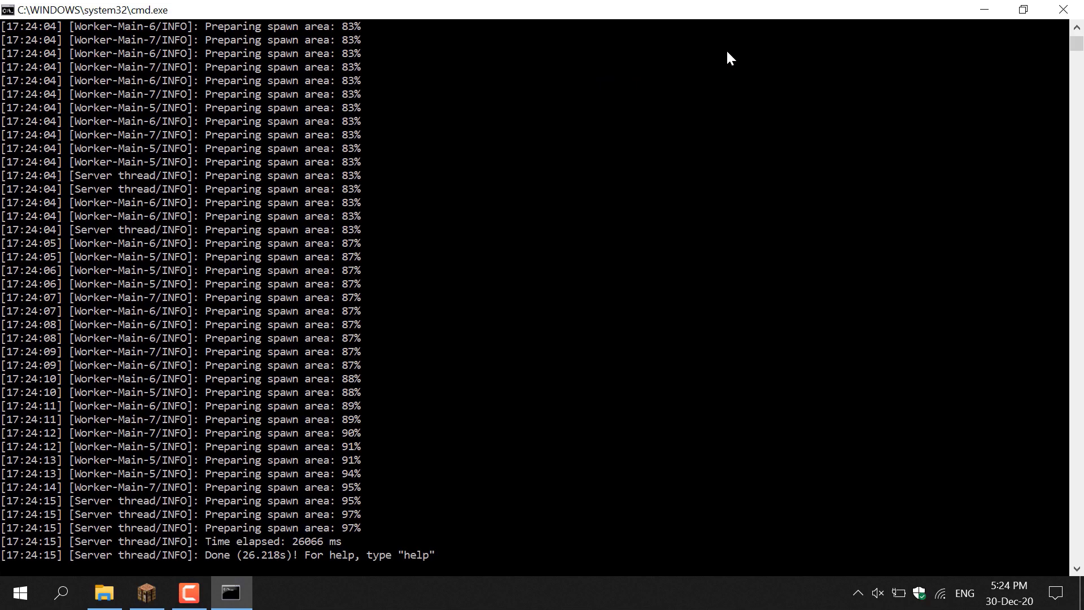
pyautogui.click(145, 592)
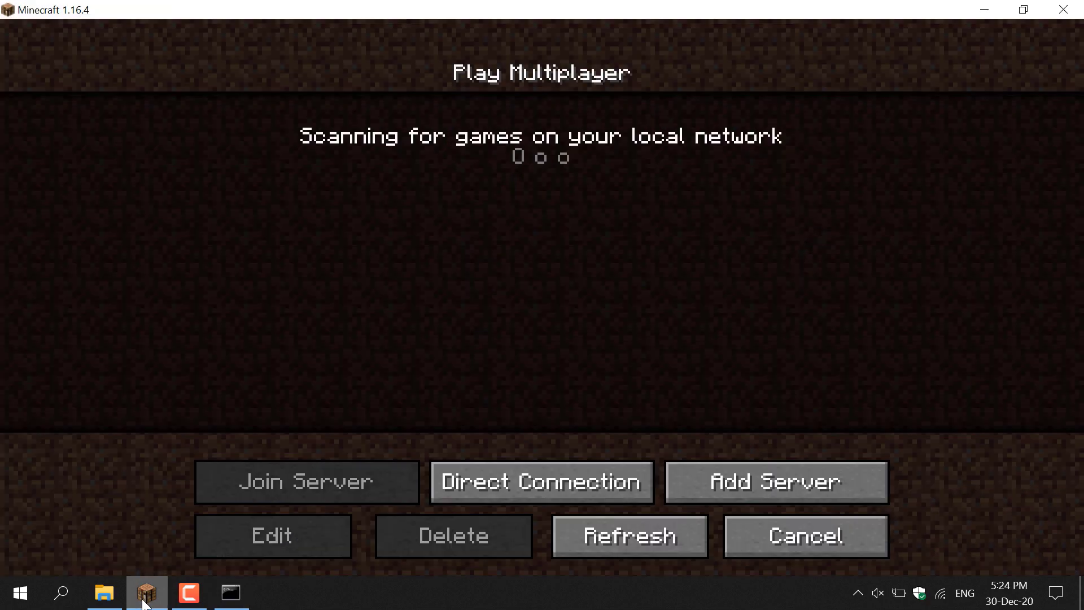
pyautogui.moveTo(541, 480)
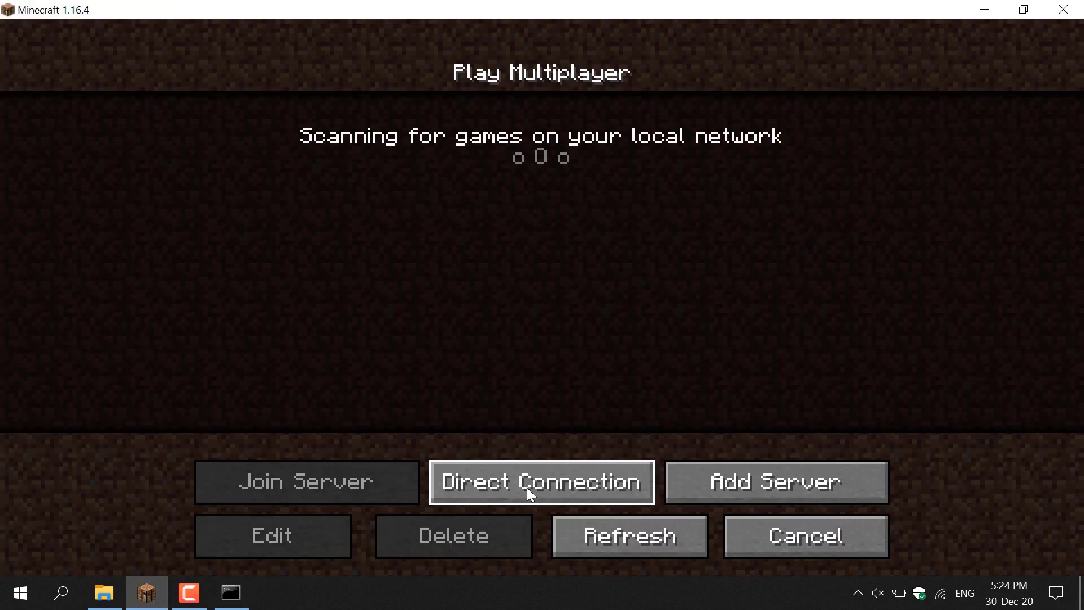
# Join the local server by Direct Connection with Server Address 0.
pyautogui.click(541, 481)
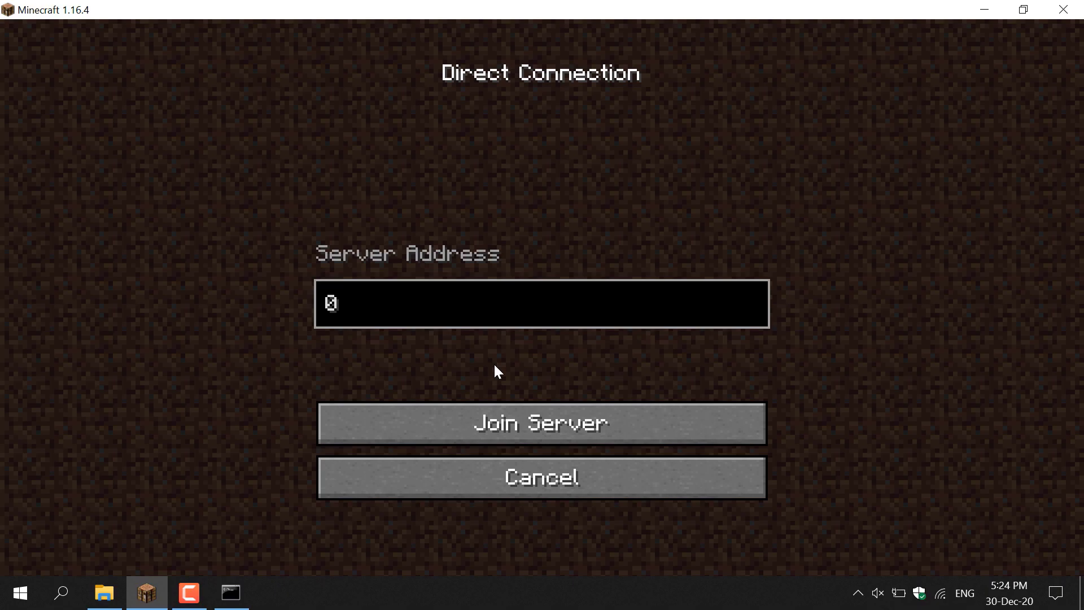
pyautogui.moveTo(633, 409)
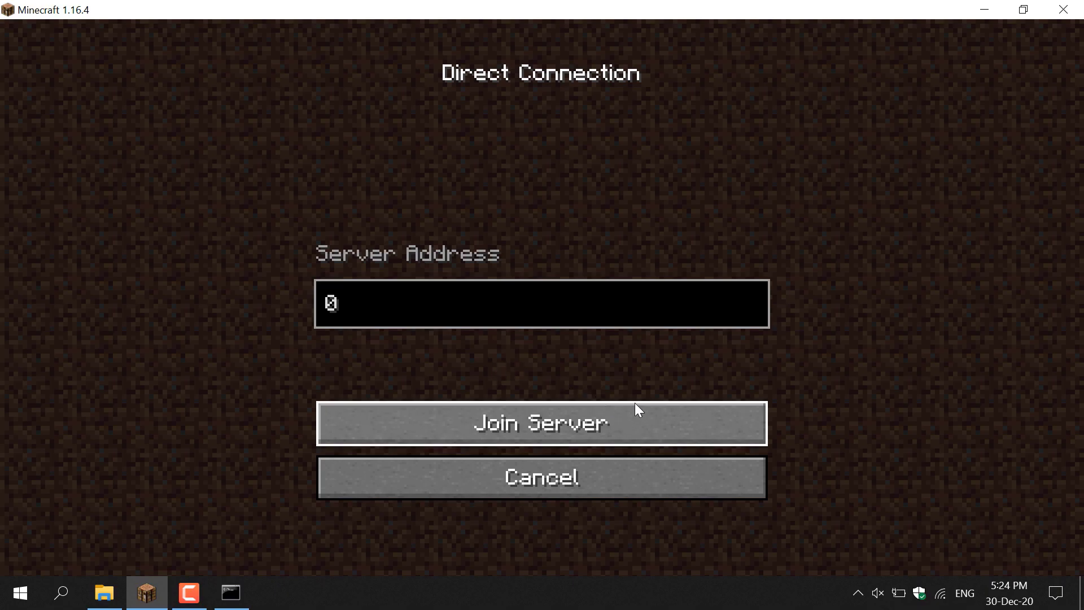
pyautogui.click(541, 422)
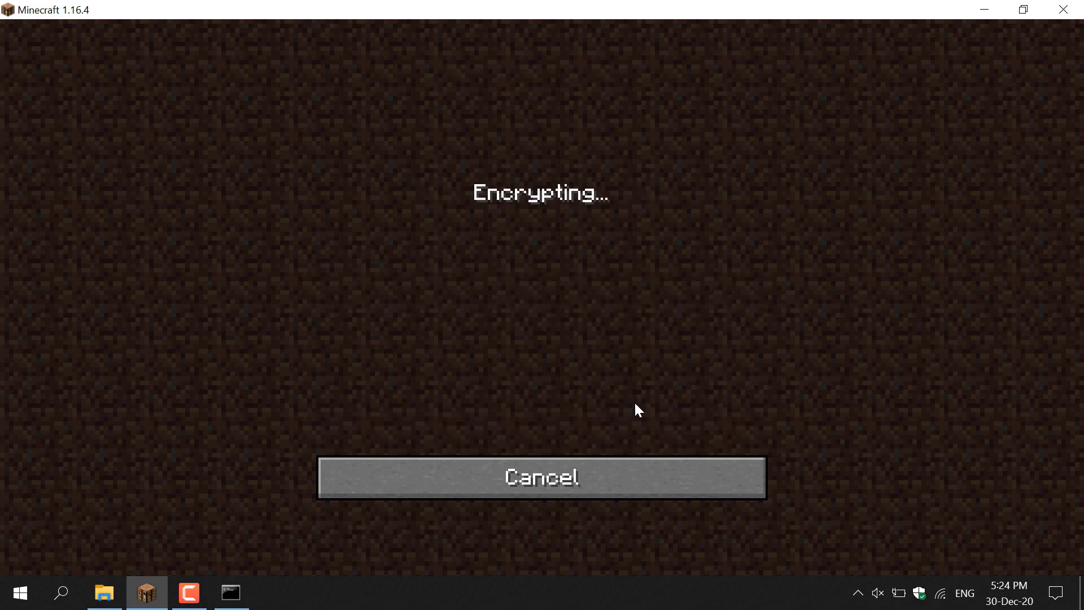